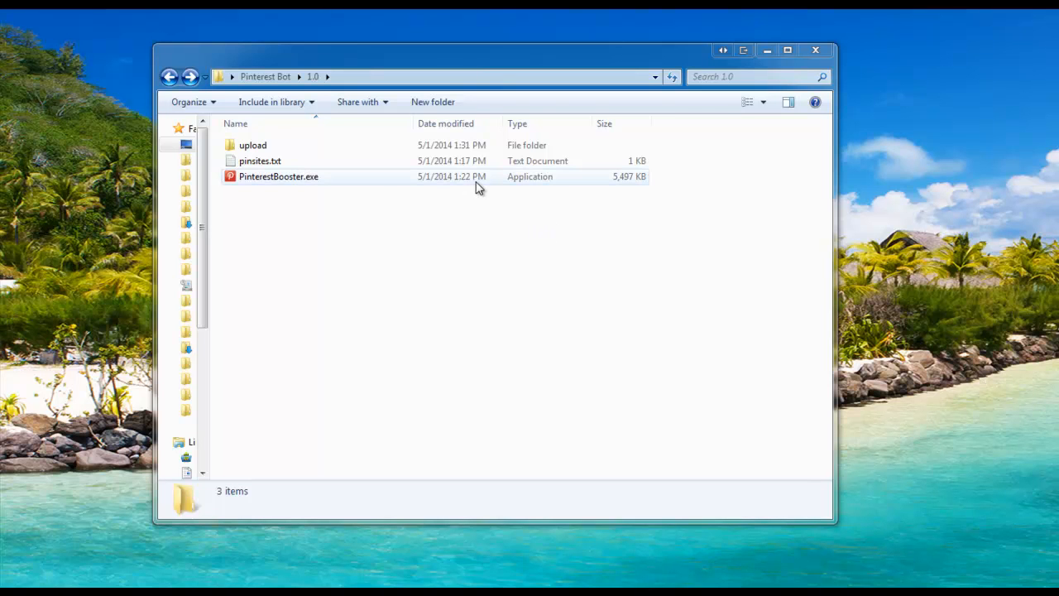
mouse_move(762, 288)
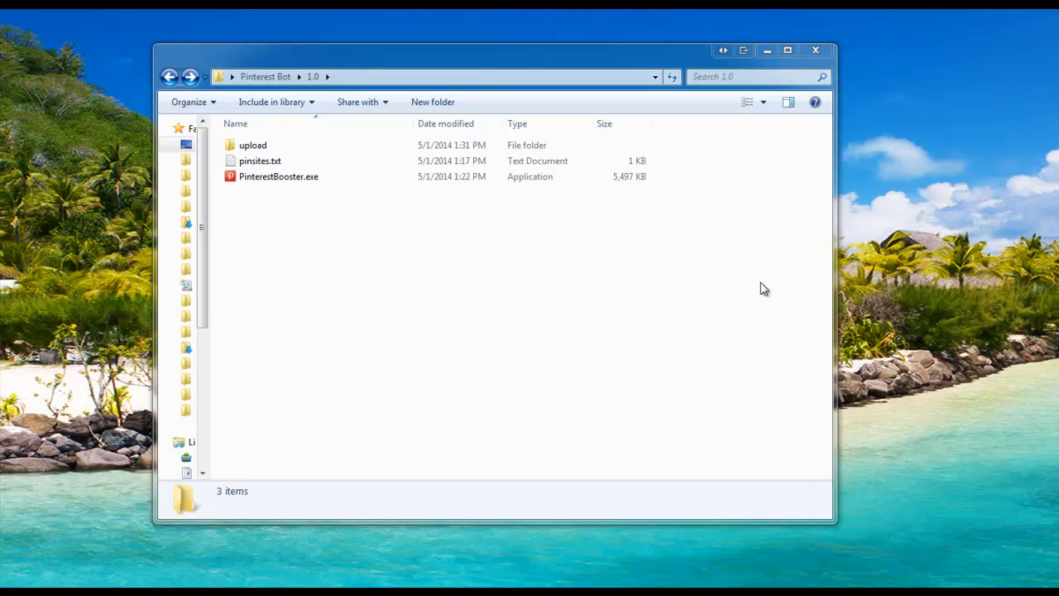
mouse_move(266, 195)
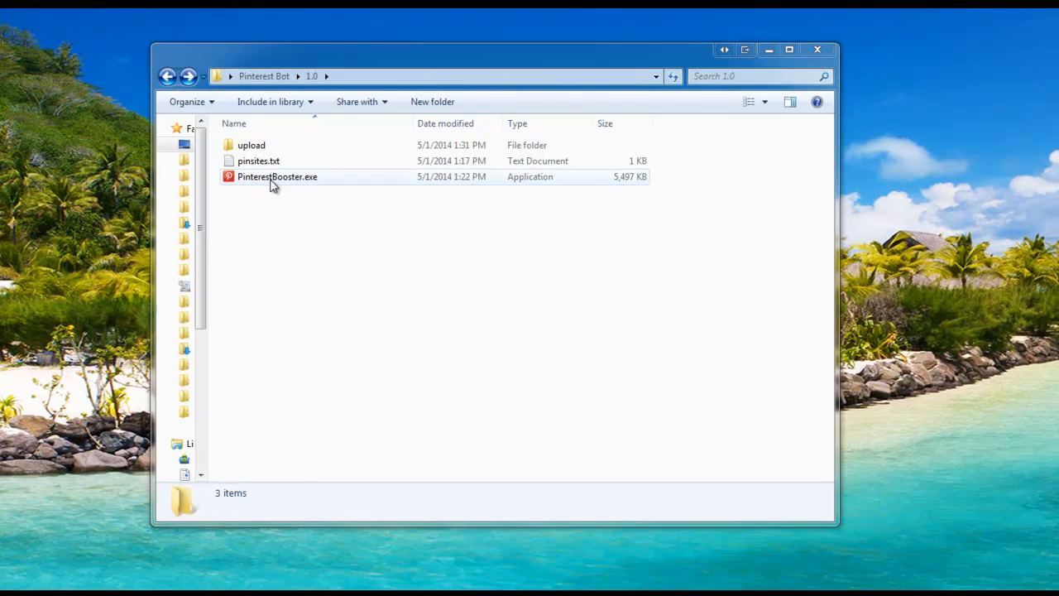
- Review the pinsites.txt file and the upload folder in the program directory
left_click(278, 175)
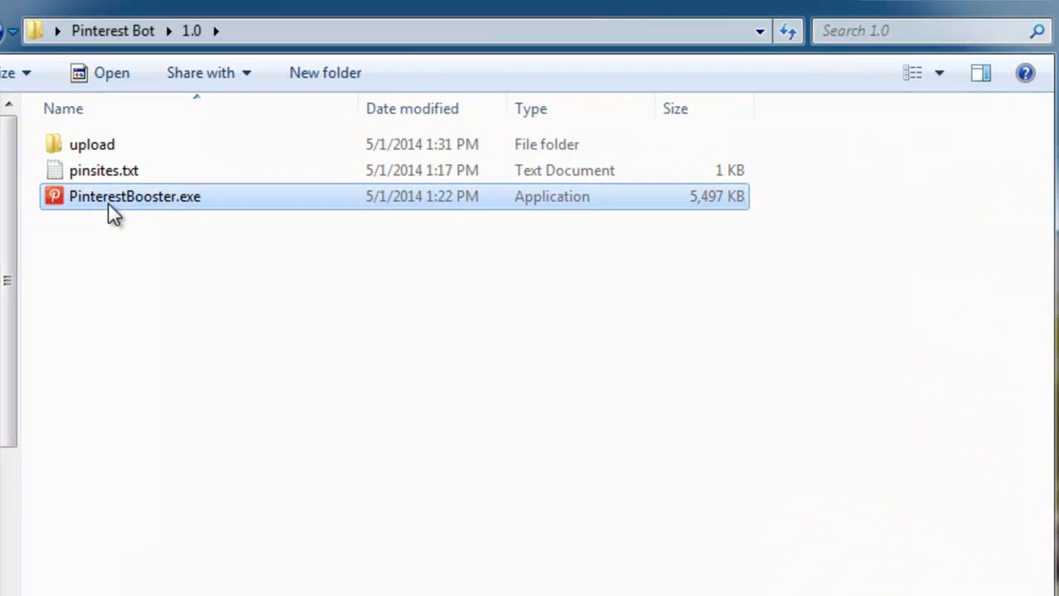
left_click(103, 169)
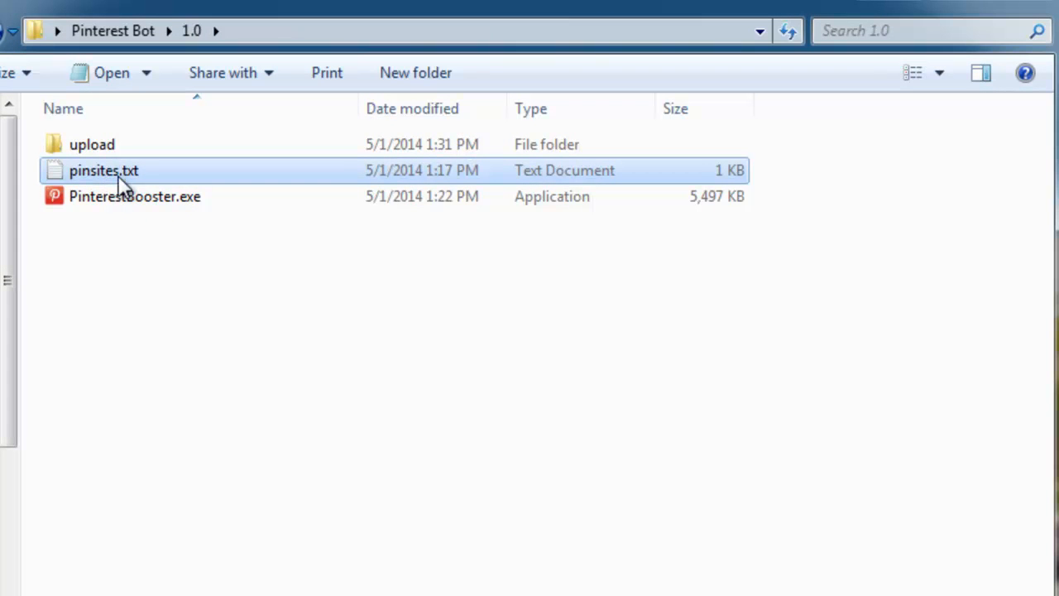
double_click(103, 168)
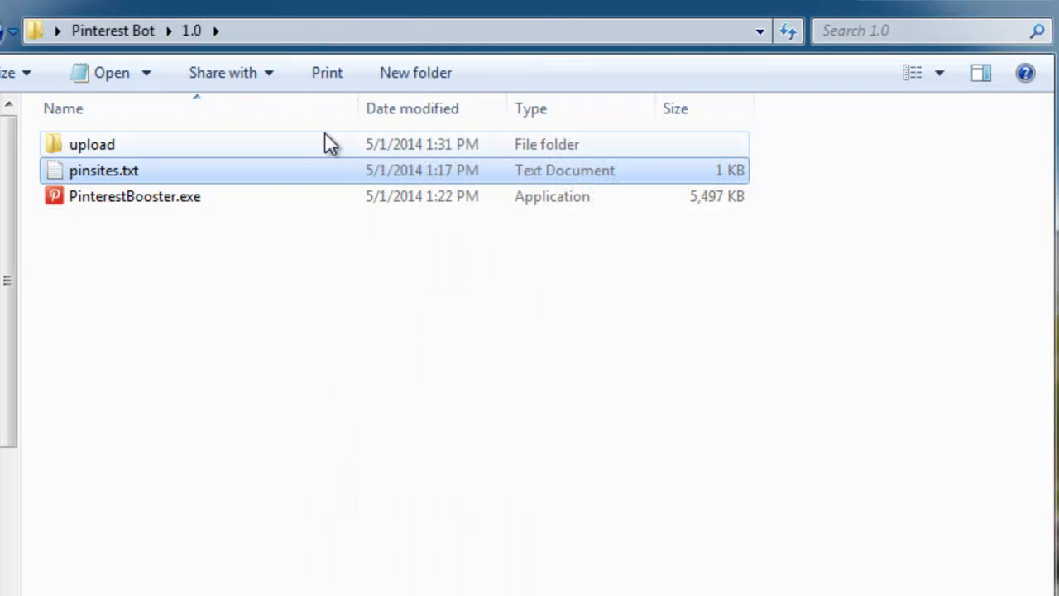
mouse_move(86, 157)
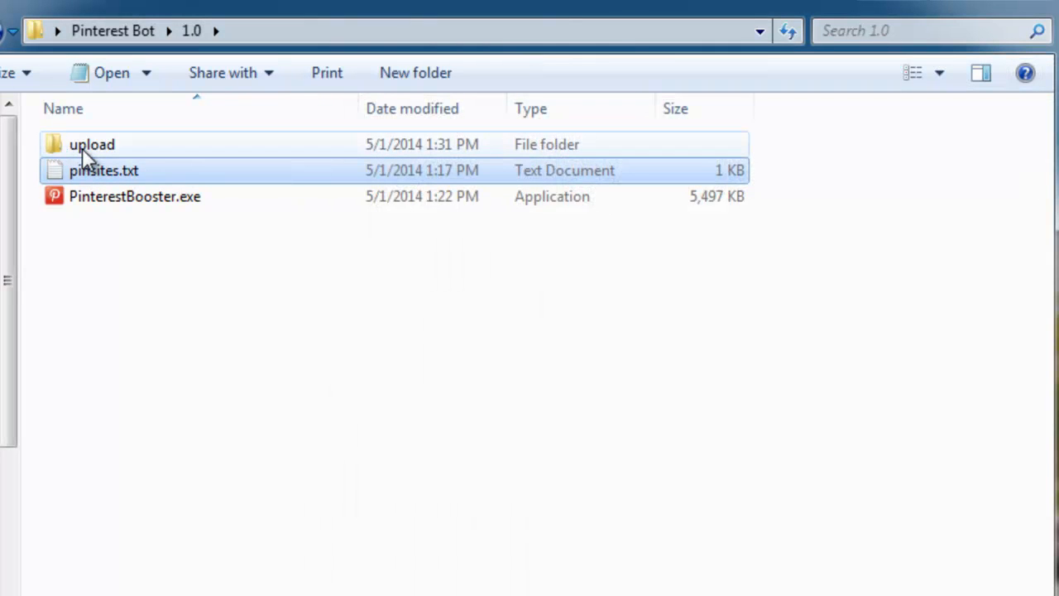
left_click(93, 144)
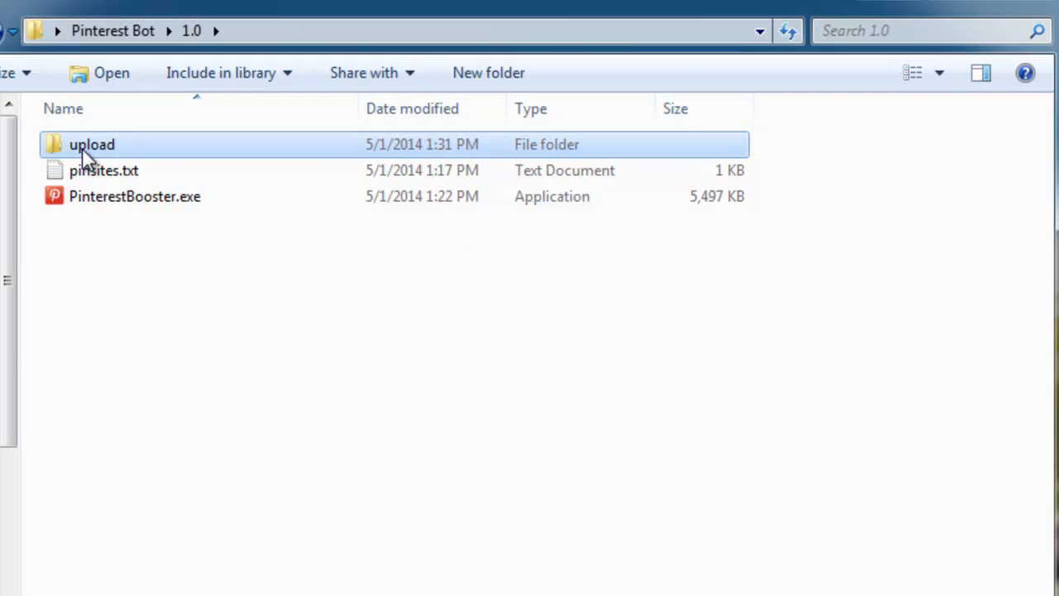
double_click(91, 144)
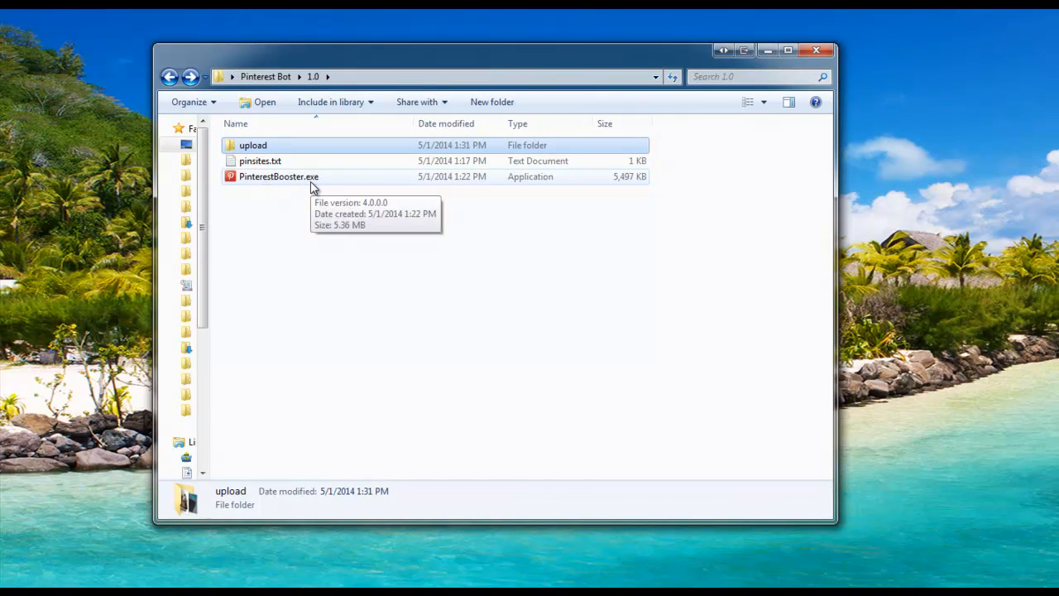
- Launch PinterestBooster.exe so its Login tab loads the embedded browser
left_click(278, 175)
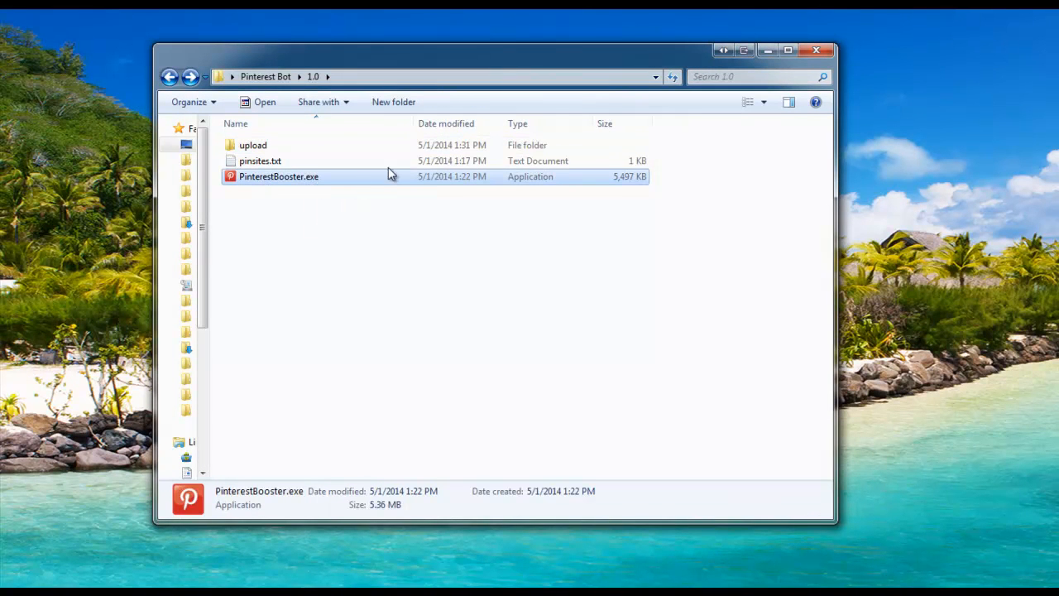
double_click(278, 176)
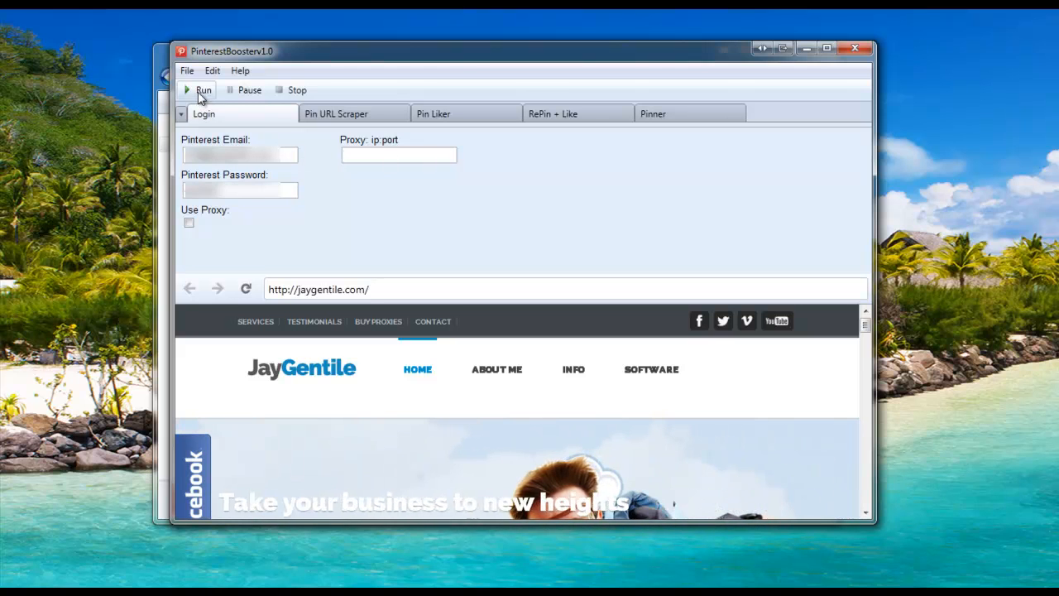
- Run the bot so it logs into Pinterest automatically
left_click(202, 89)
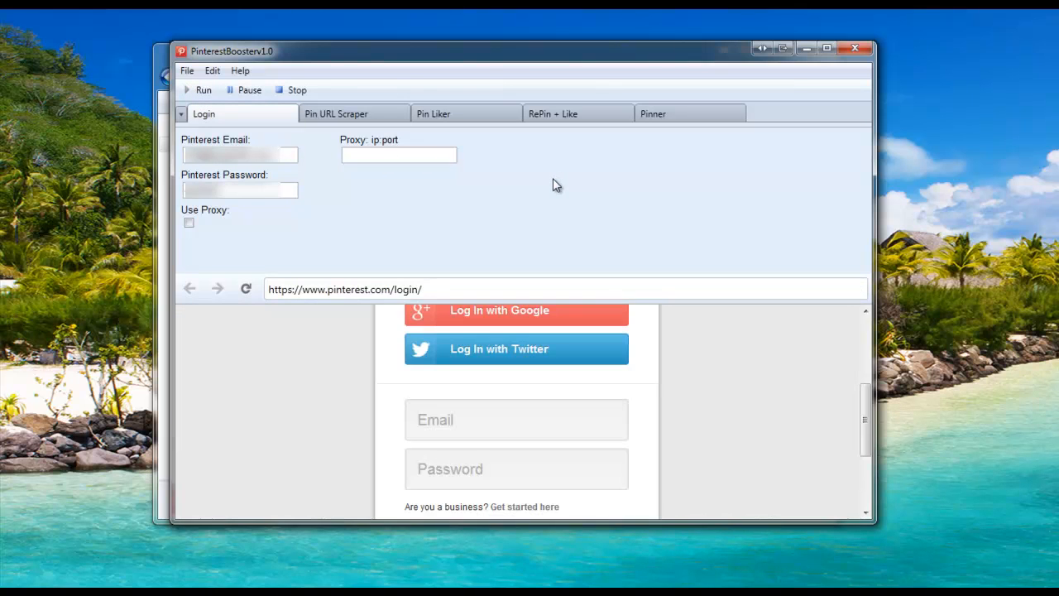
mouse_move(565, 212)
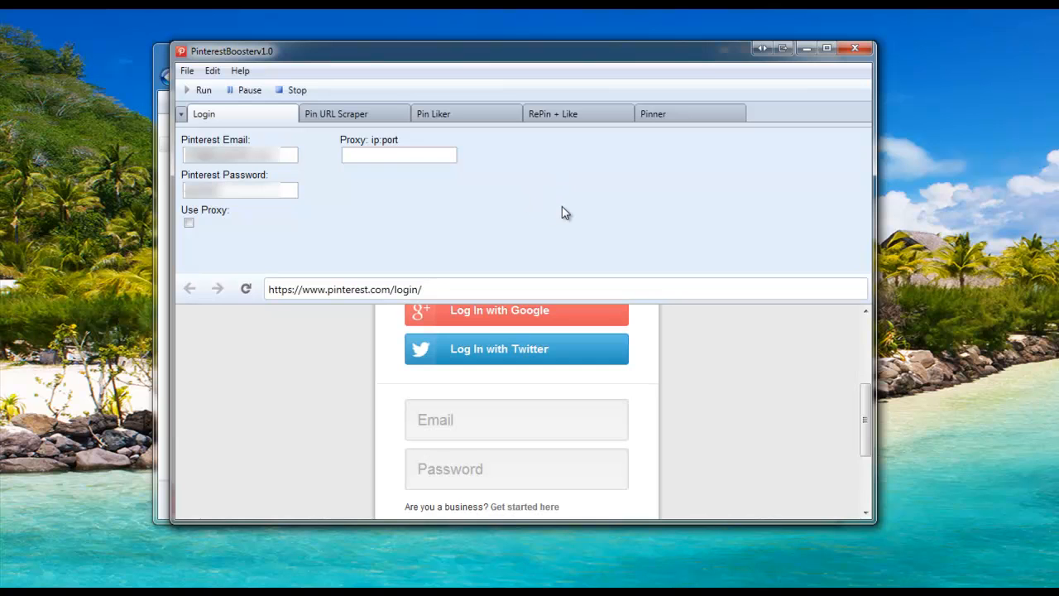
mouse_move(539, 217)
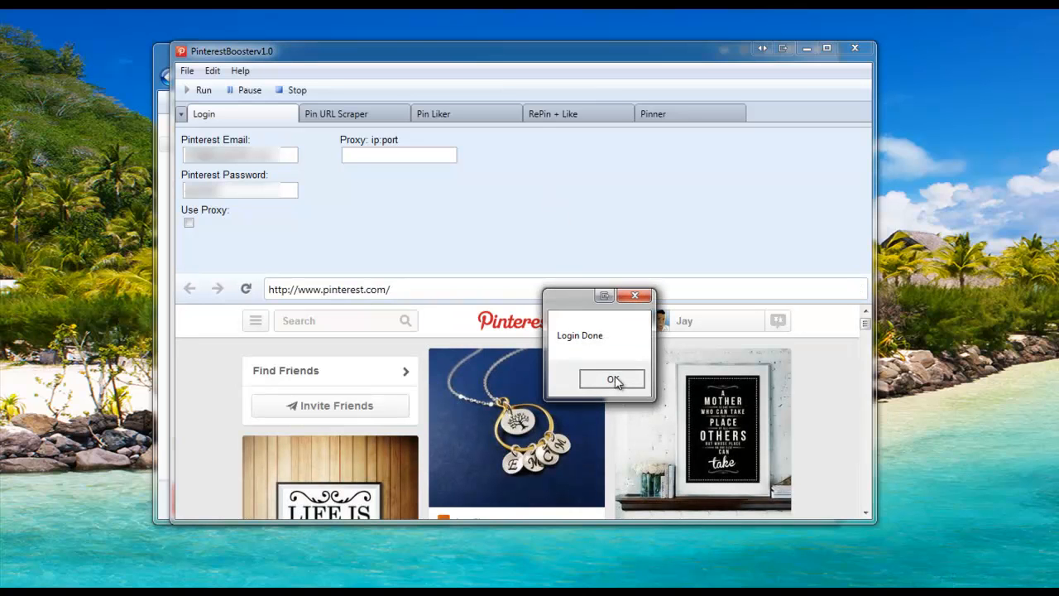
- Dismiss the Login Done message, leaving the Pinterest home feed showing
left_click(611, 377)
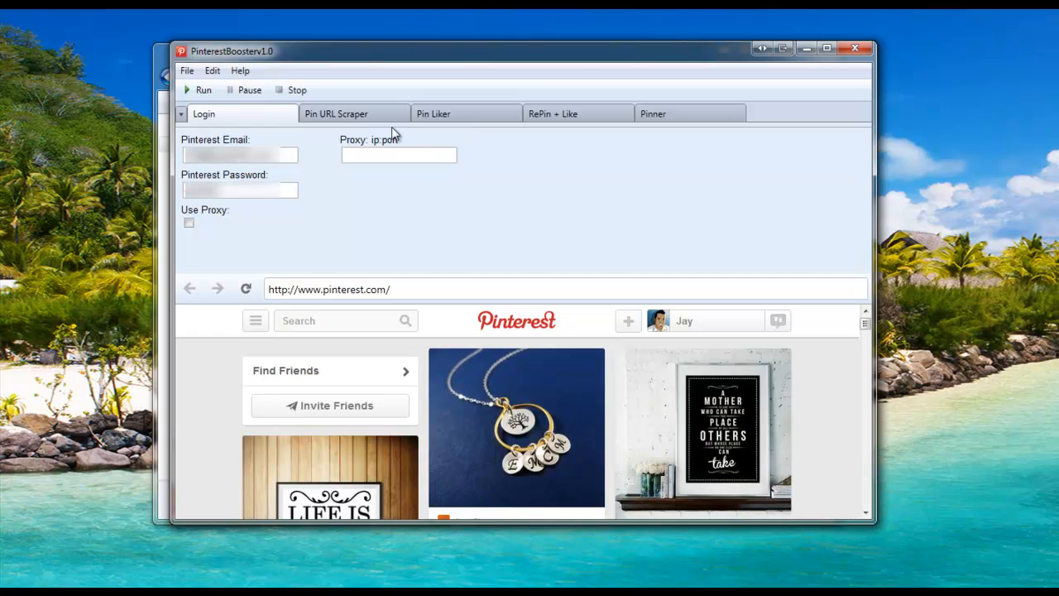
mouse_move(334, 116)
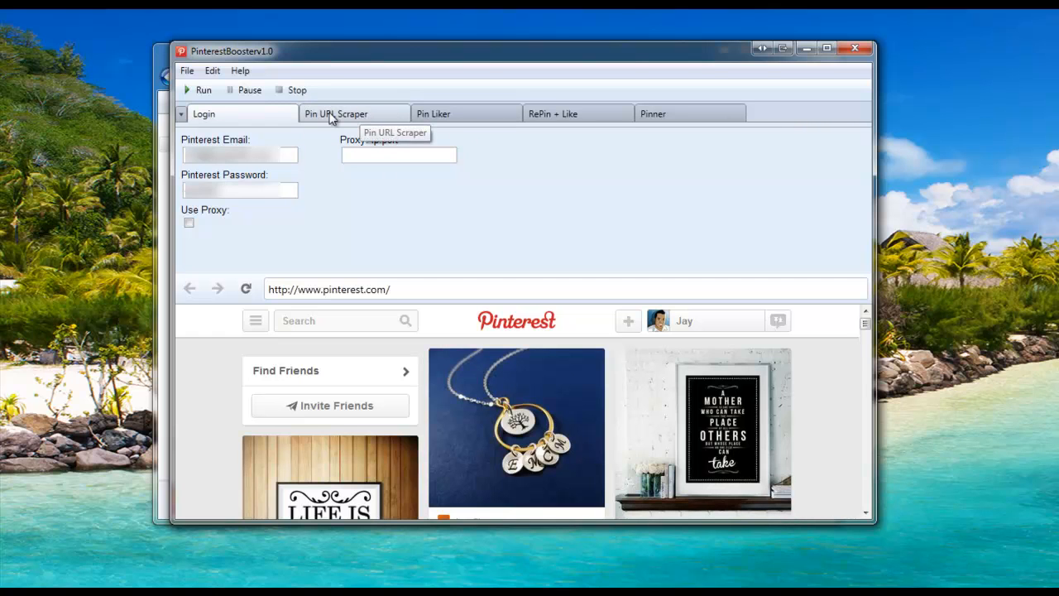